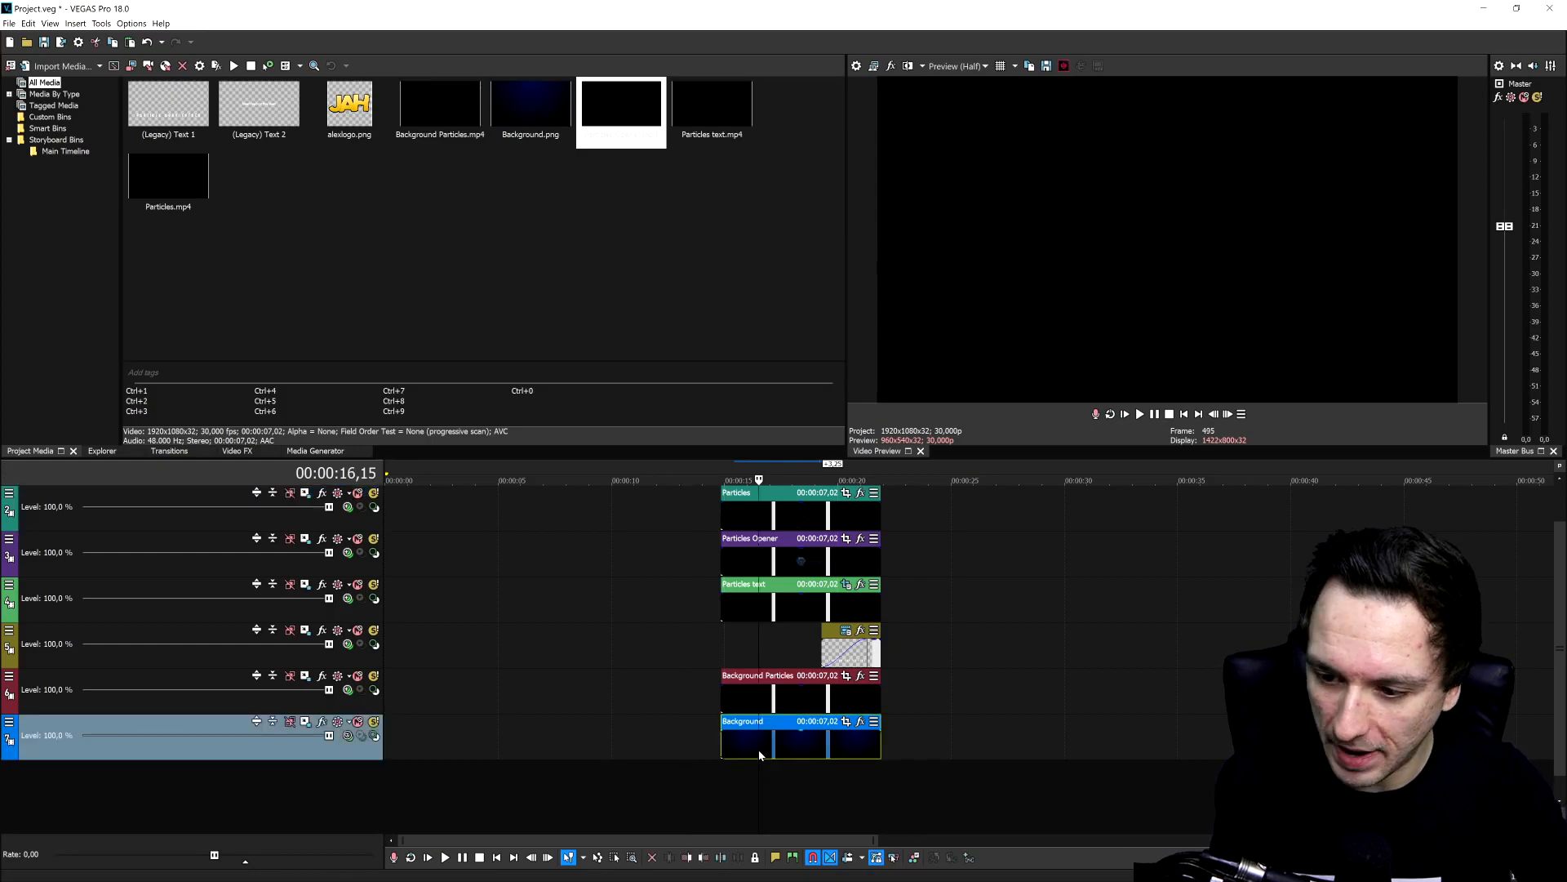
Confirm the Background track's compositing mode stays on Source Alpha
click(760, 480)
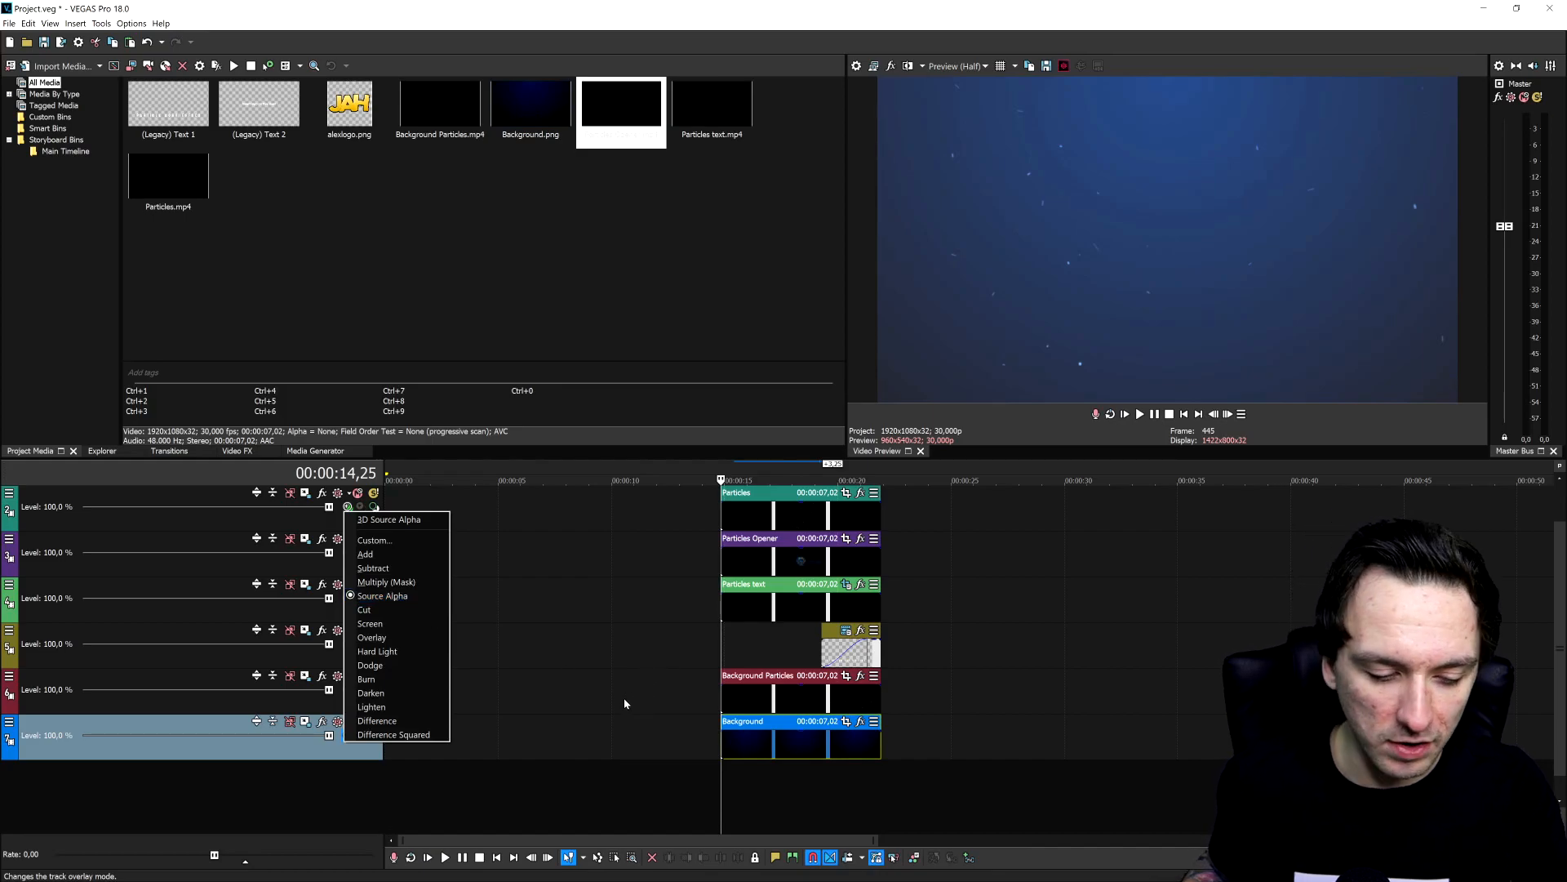
mouse_move(383, 595)
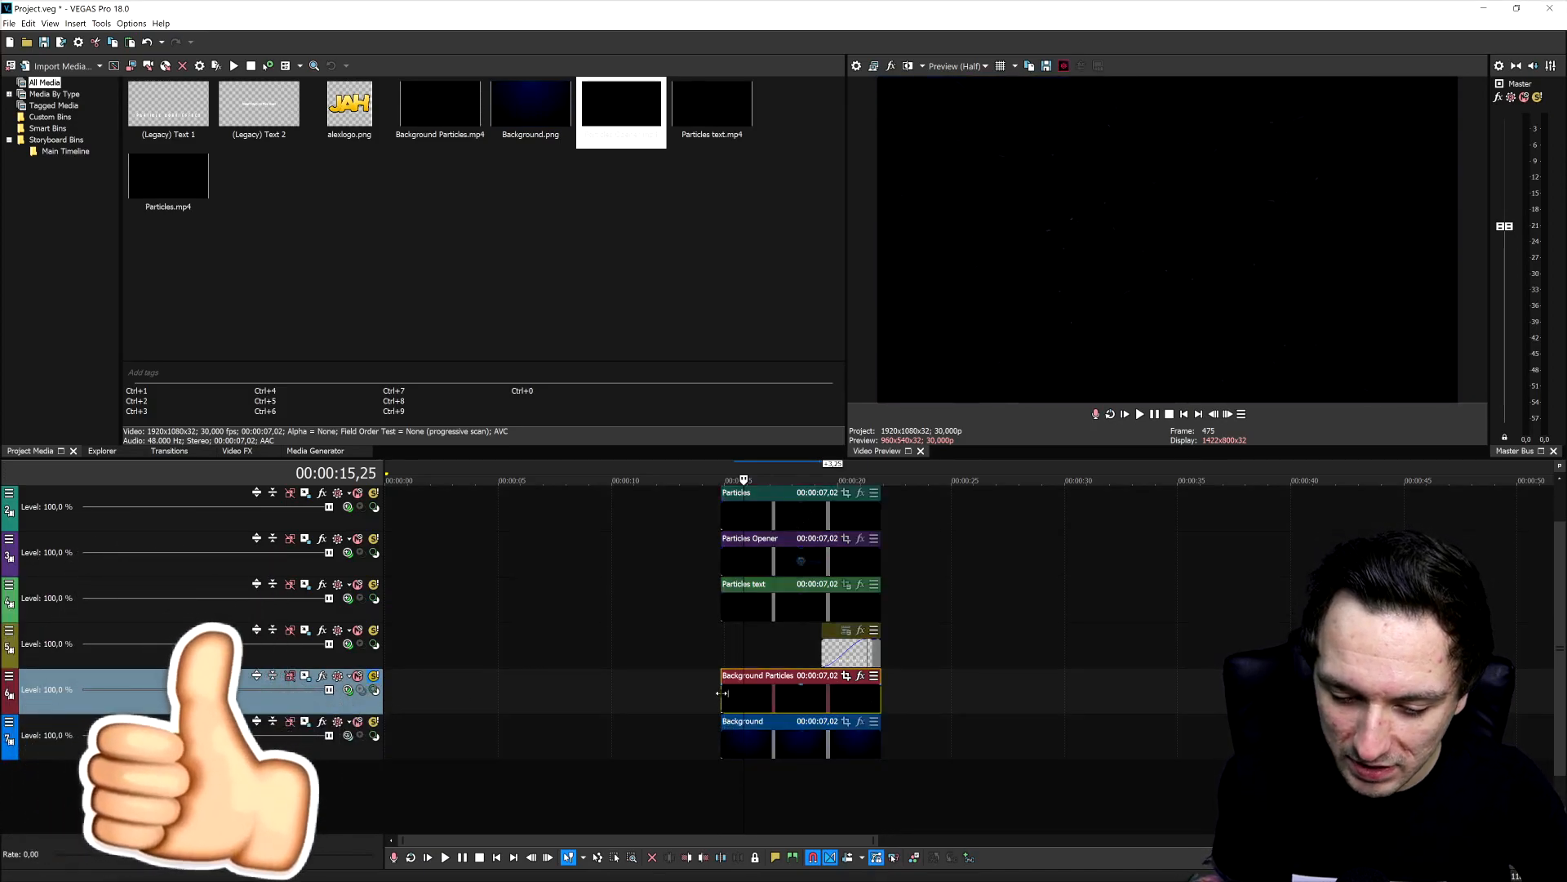
Preview playback, then set the Background Particles track's compositing mode to Add
click(445, 856)
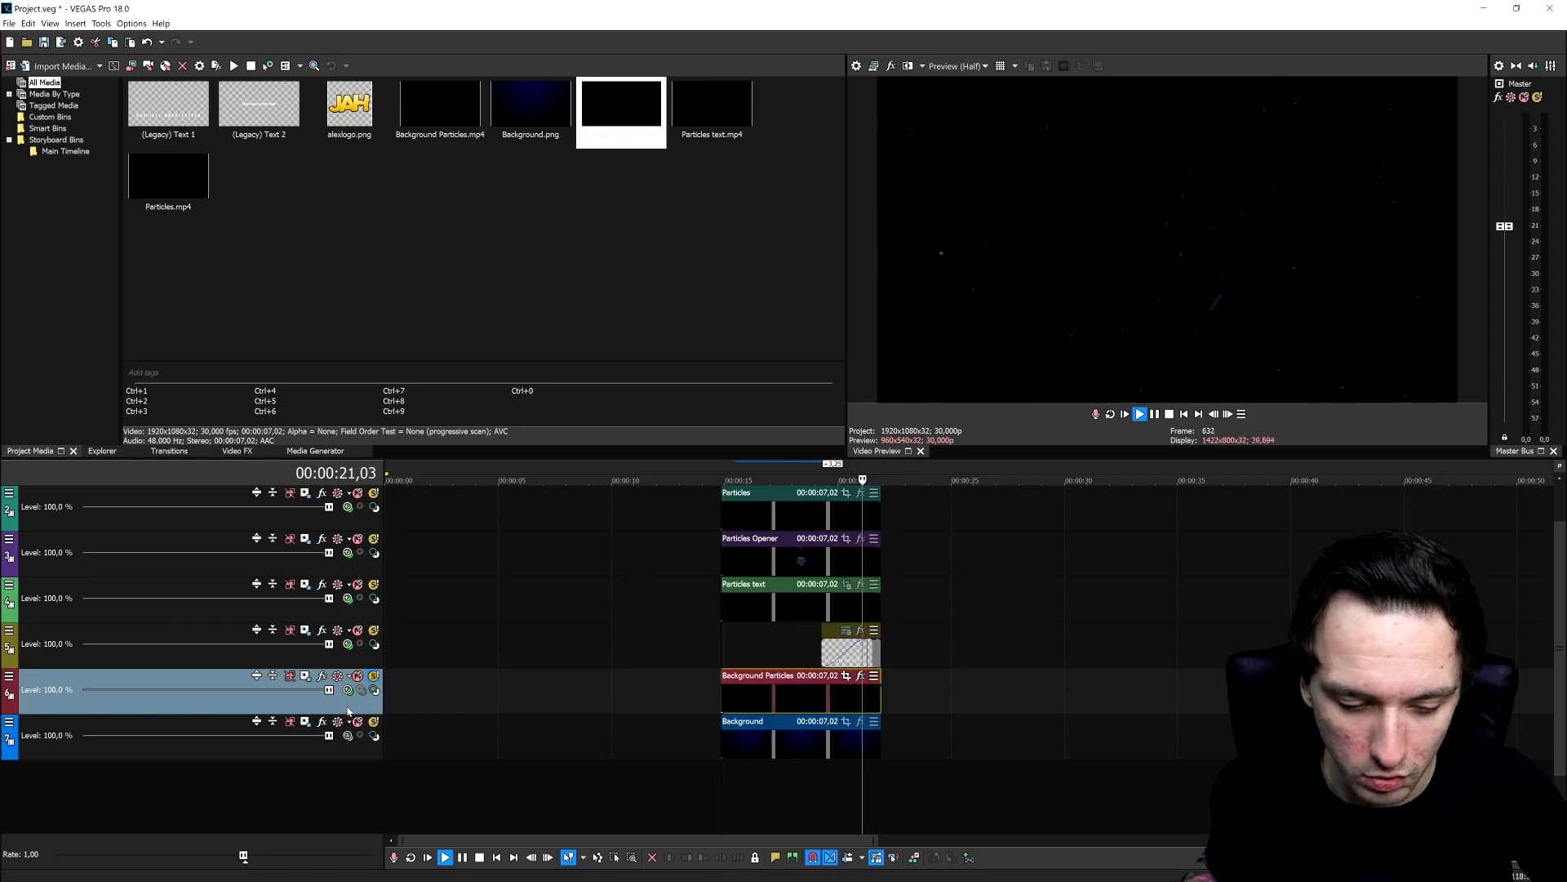
click(337, 675)
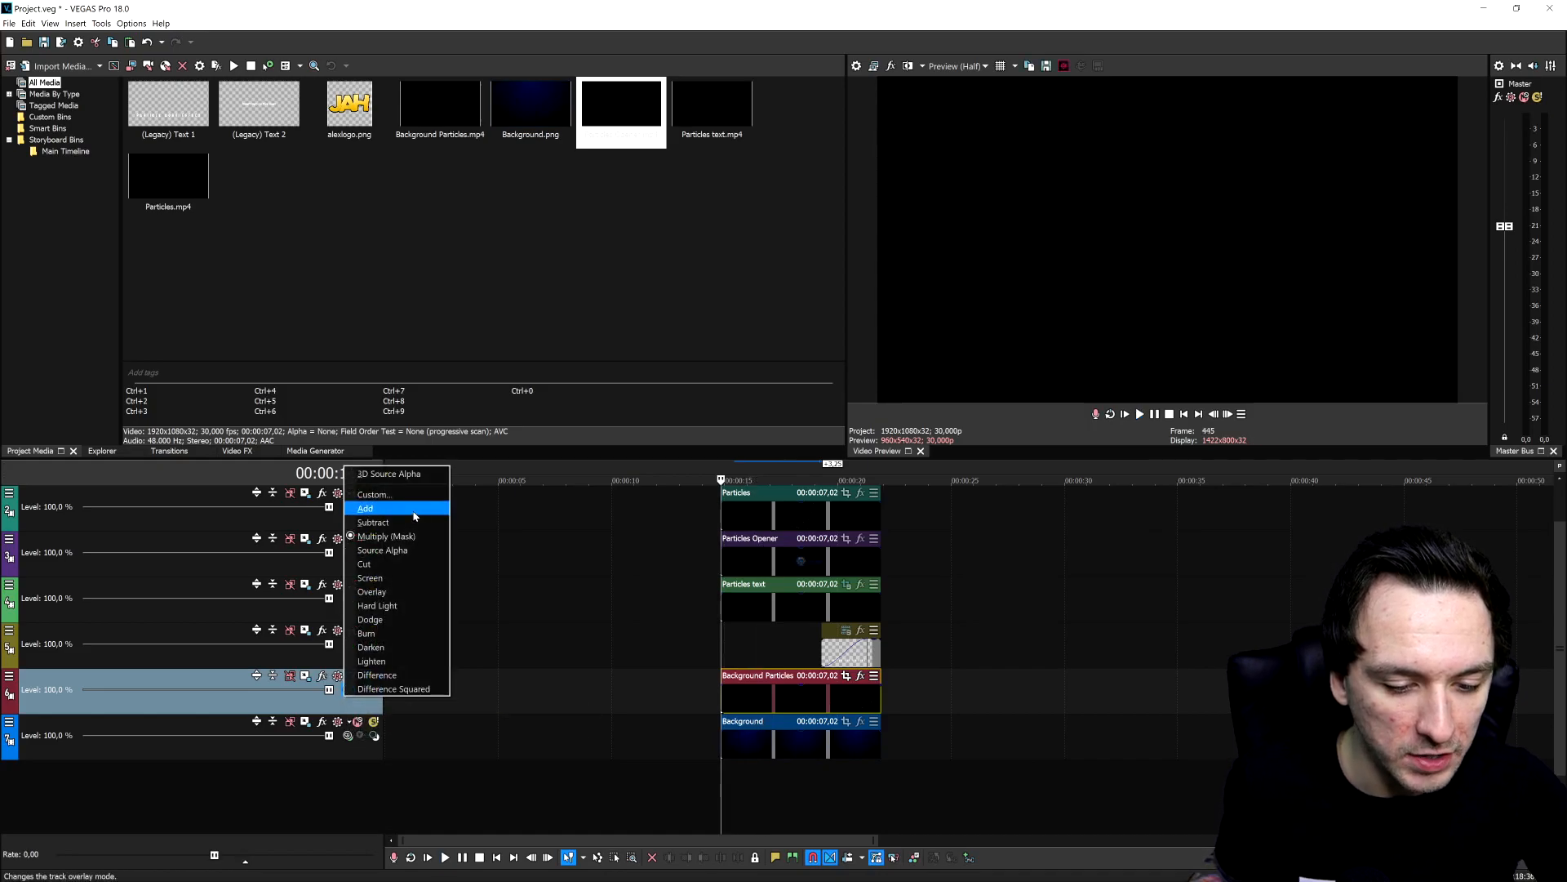
click(365, 507)
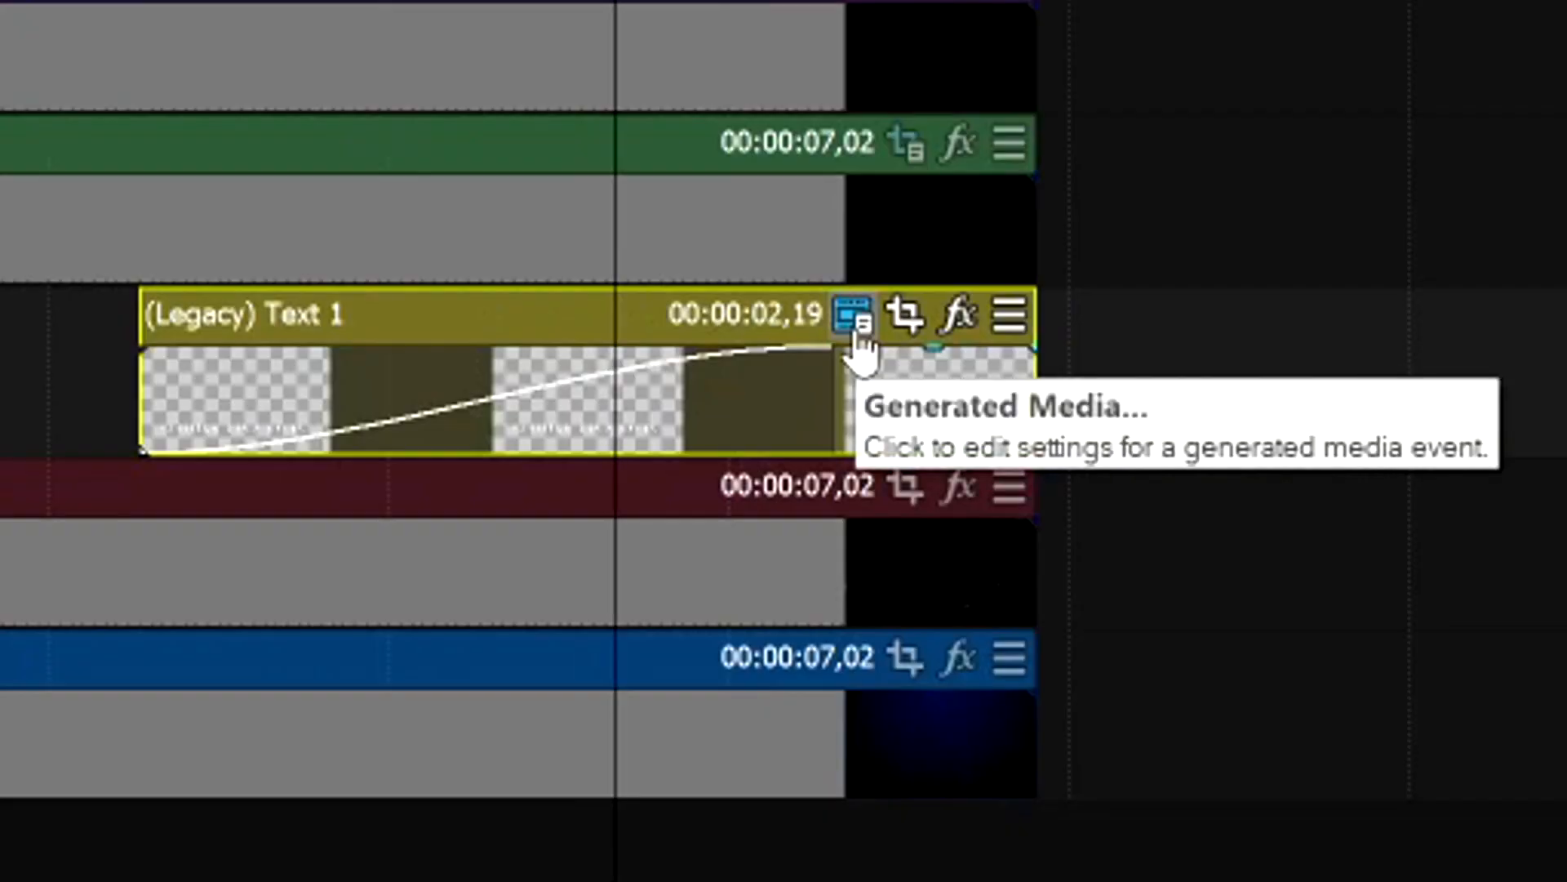
click(848, 313)
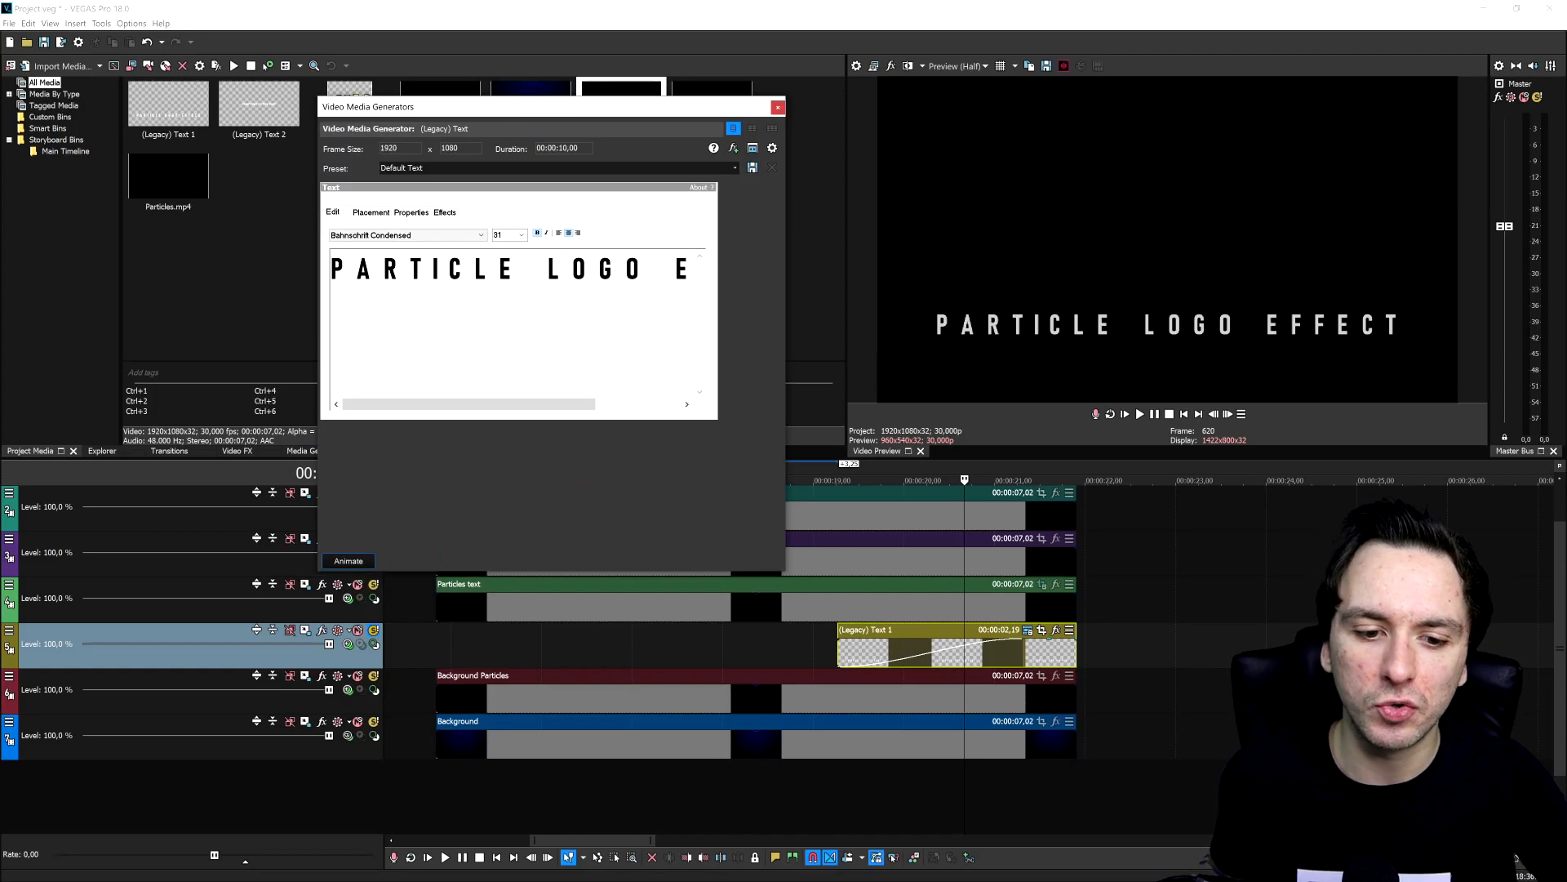
triple_click(509, 267)
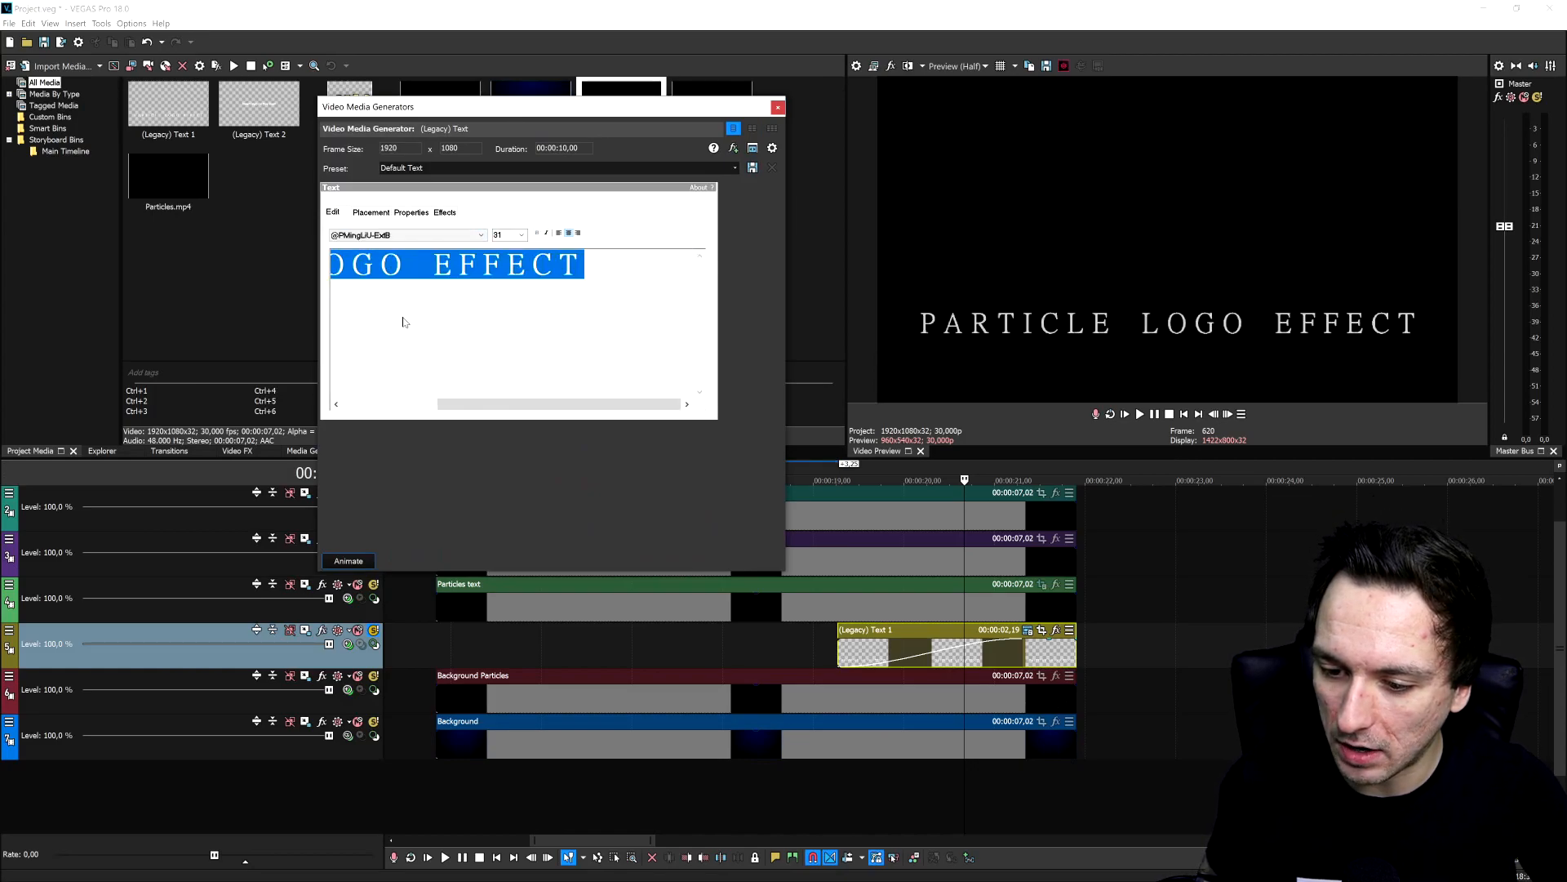
click(778, 107)
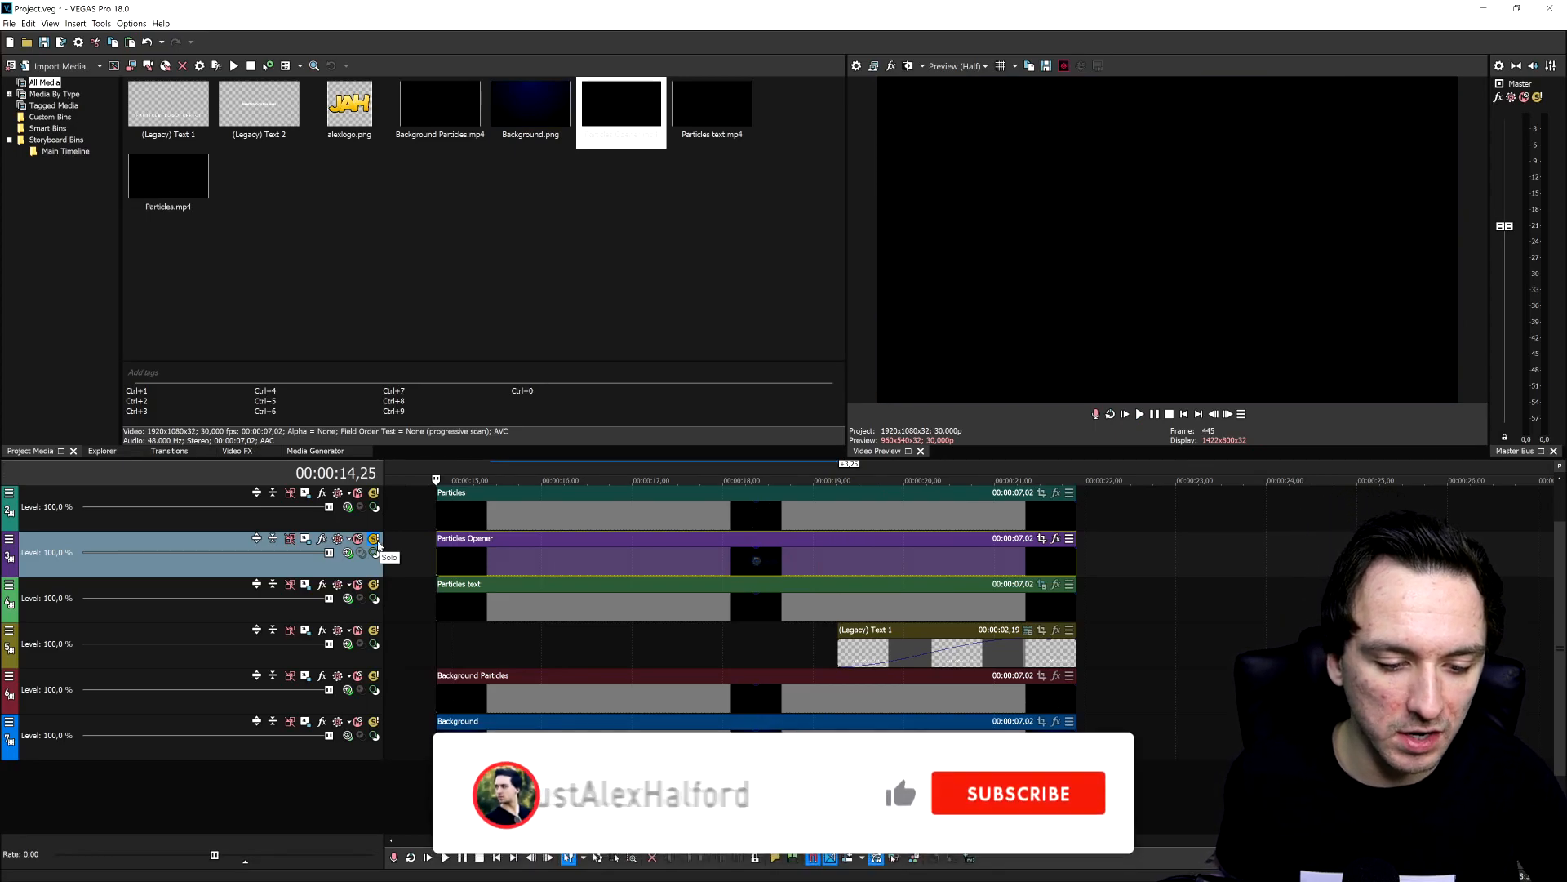
Bring up the Particles Opener track's compositing mode options
click(374, 551)
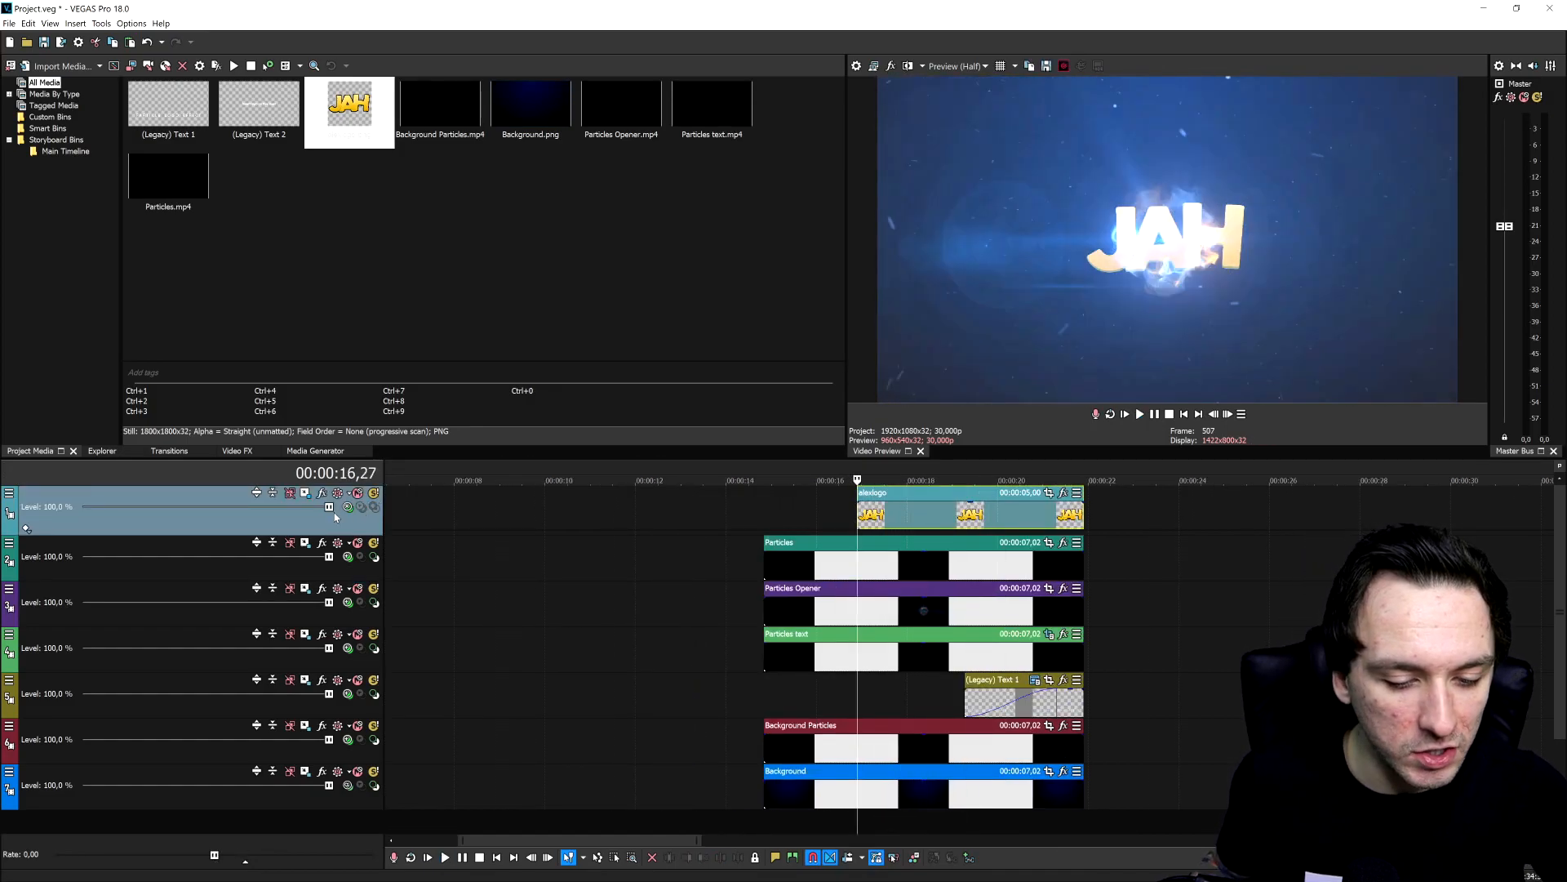
Select the new top track holding the alexlogo.png JAH logo
click(347, 507)
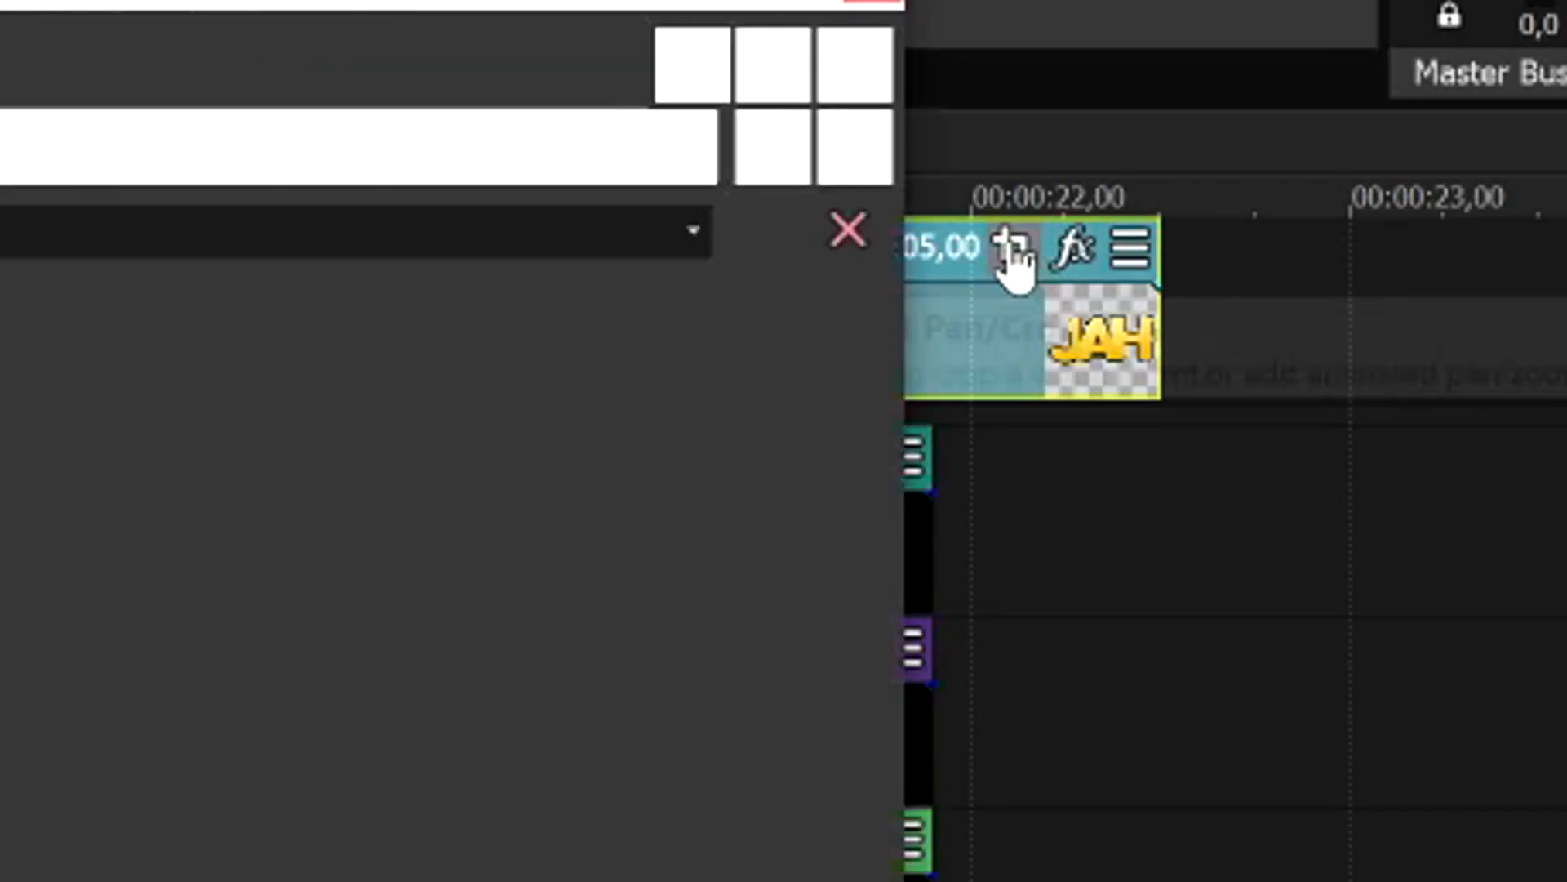
Give the JAH logo event a zoom-in via Event Pan/Crop and a fade-in at its start
click(1014, 246)
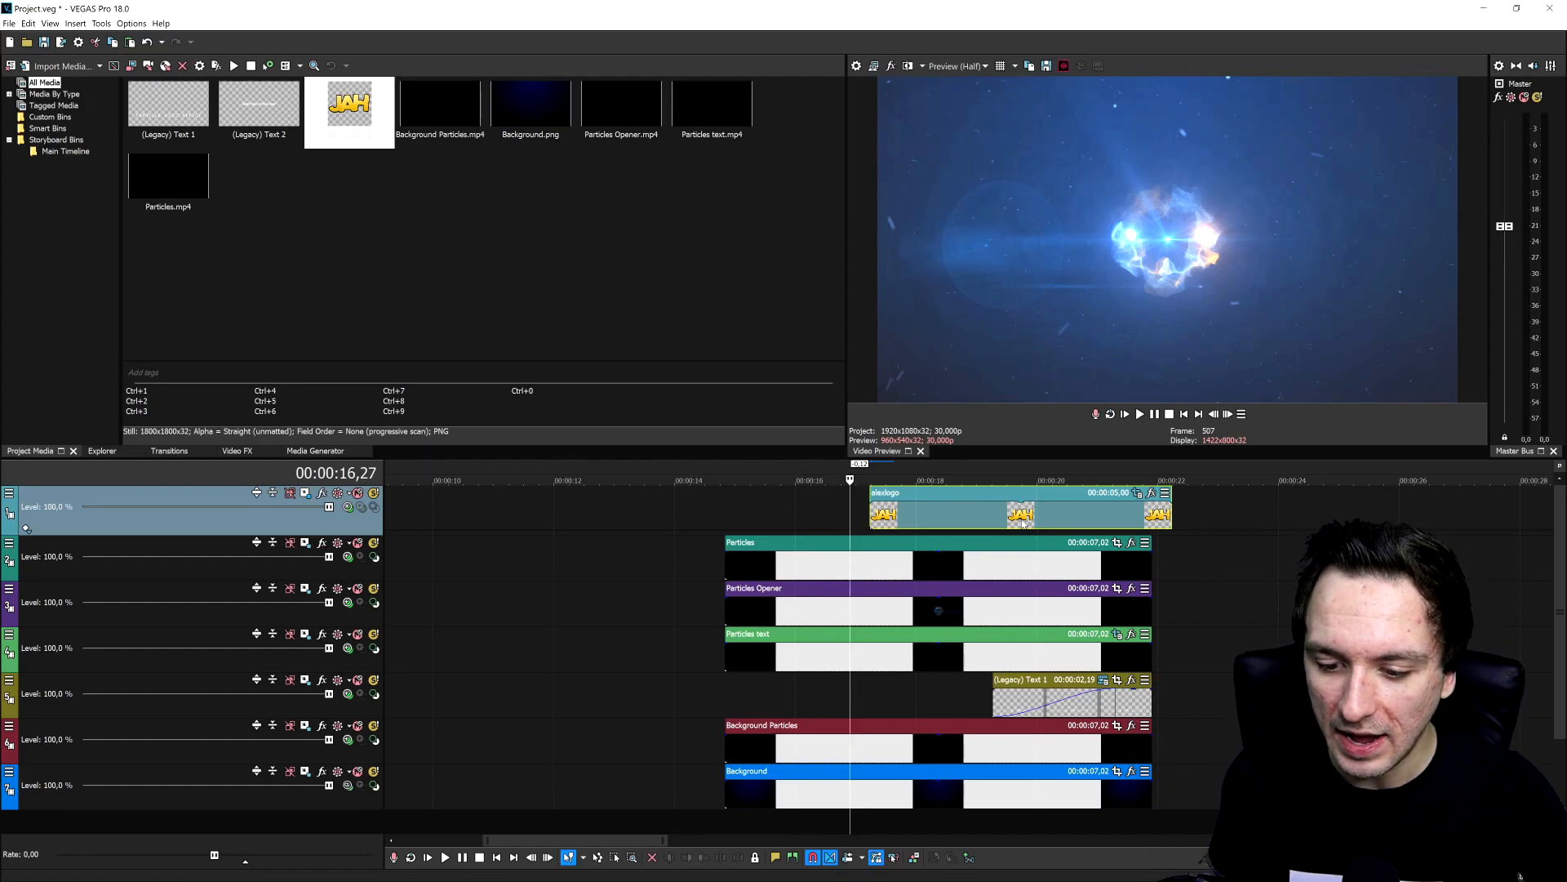
click(1139, 413)
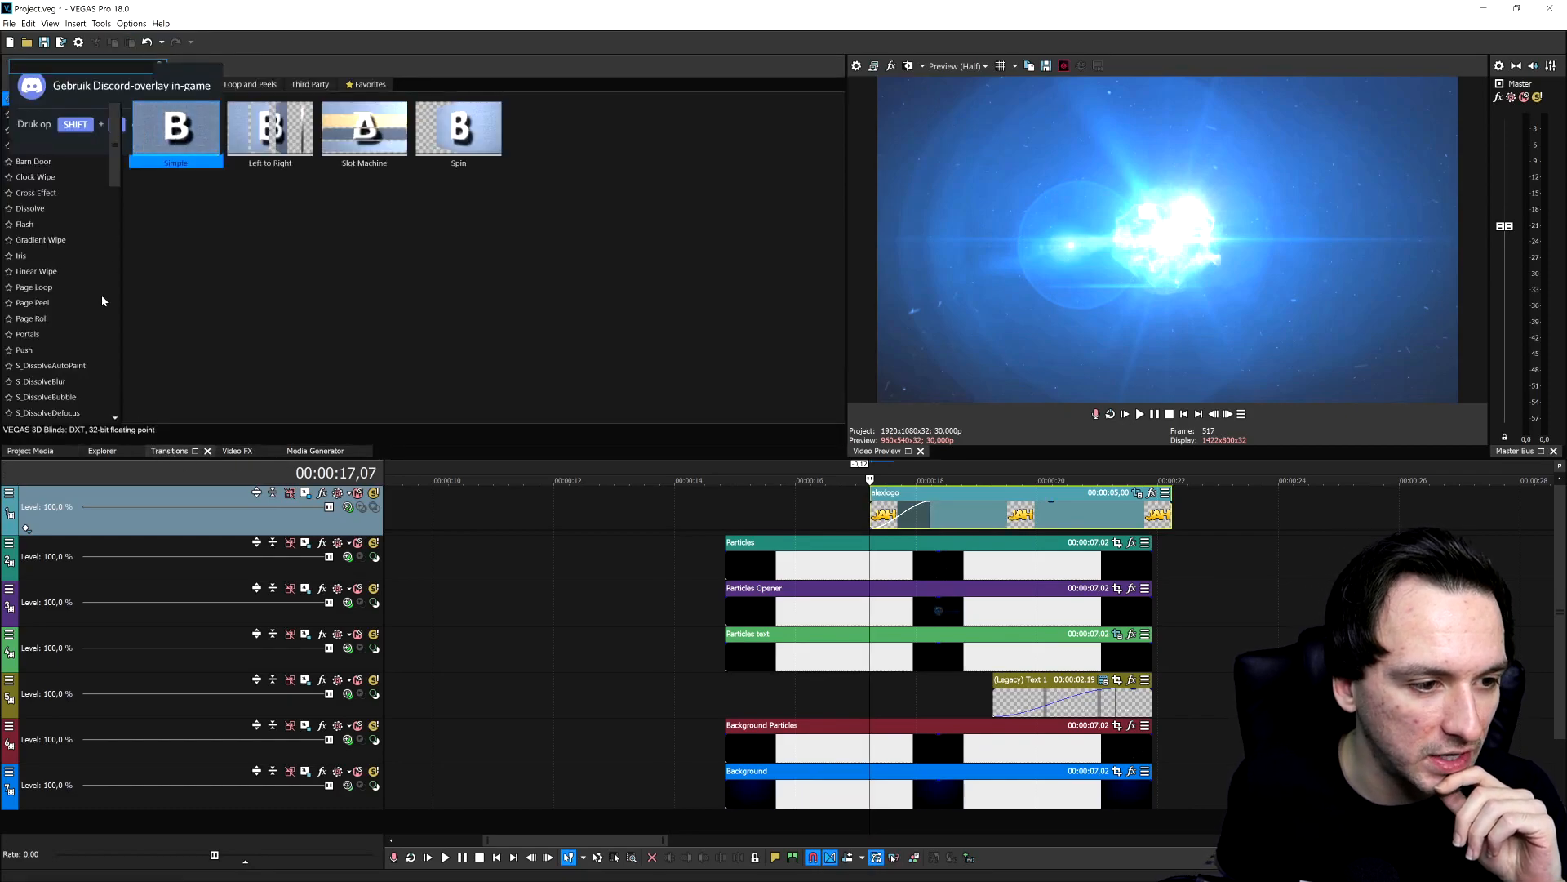
Preview the S_DissolveBubble, S_DissolveEdgeRays and S_DissolveGlint Sapphire transitions for the logo
click(45, 226)
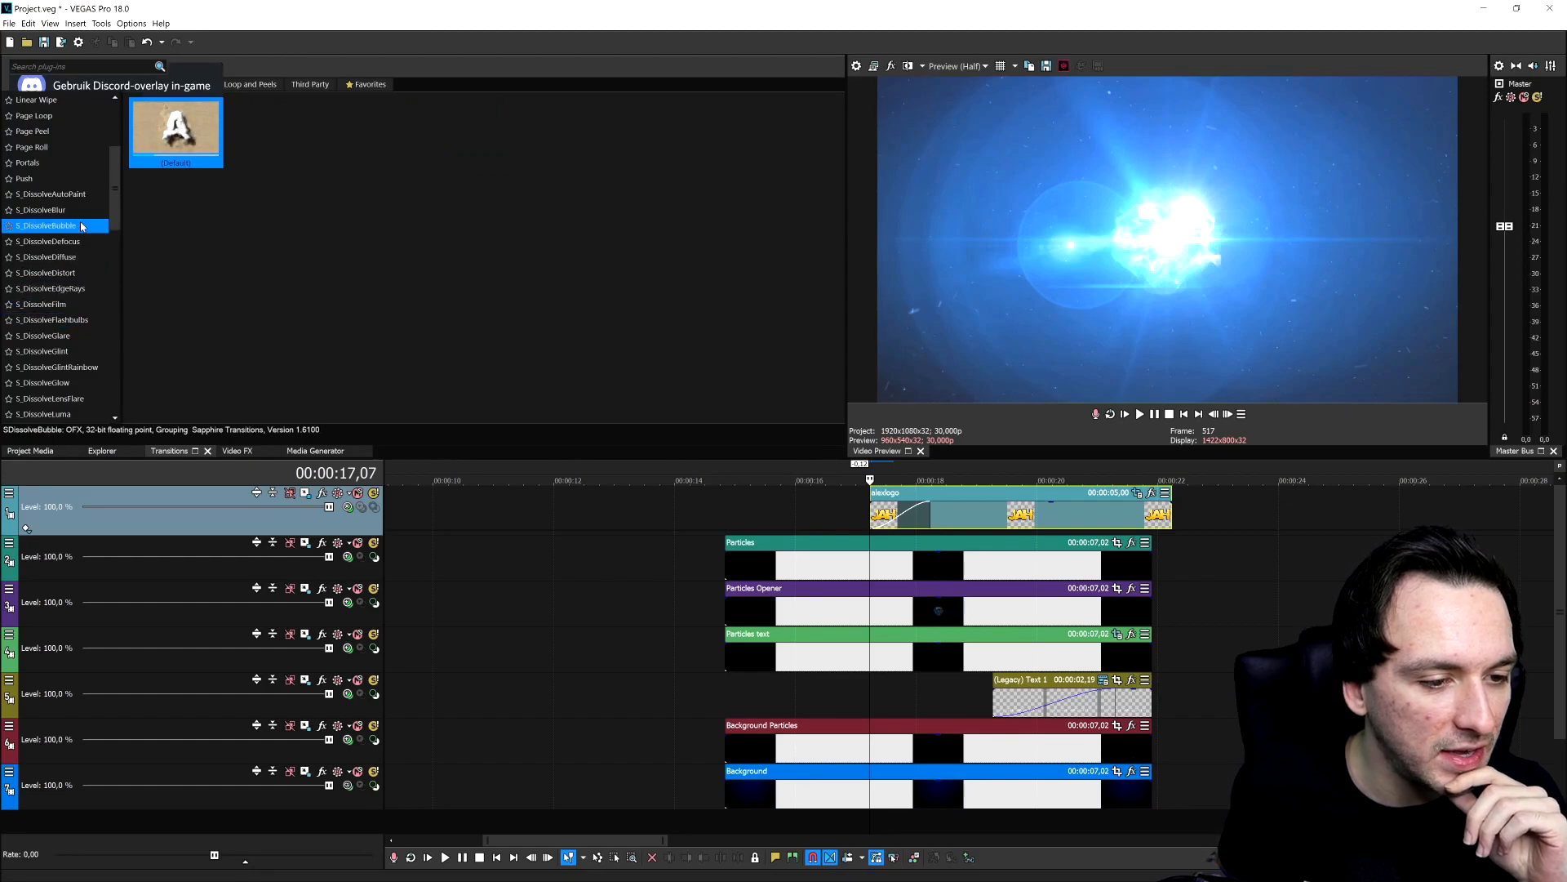
click(50, 288)
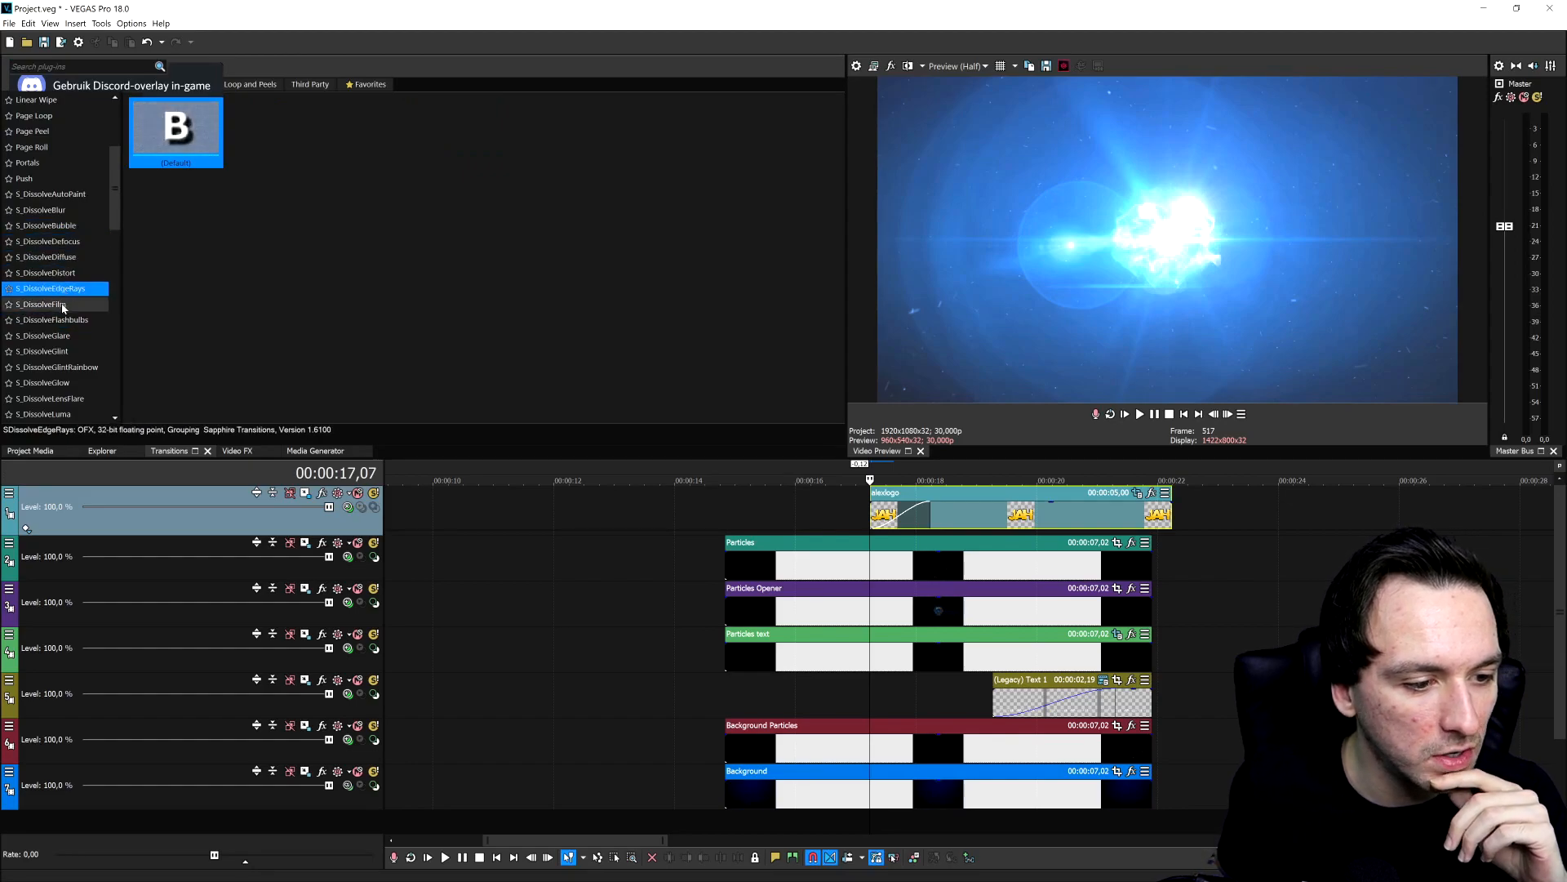
click(45, 351)
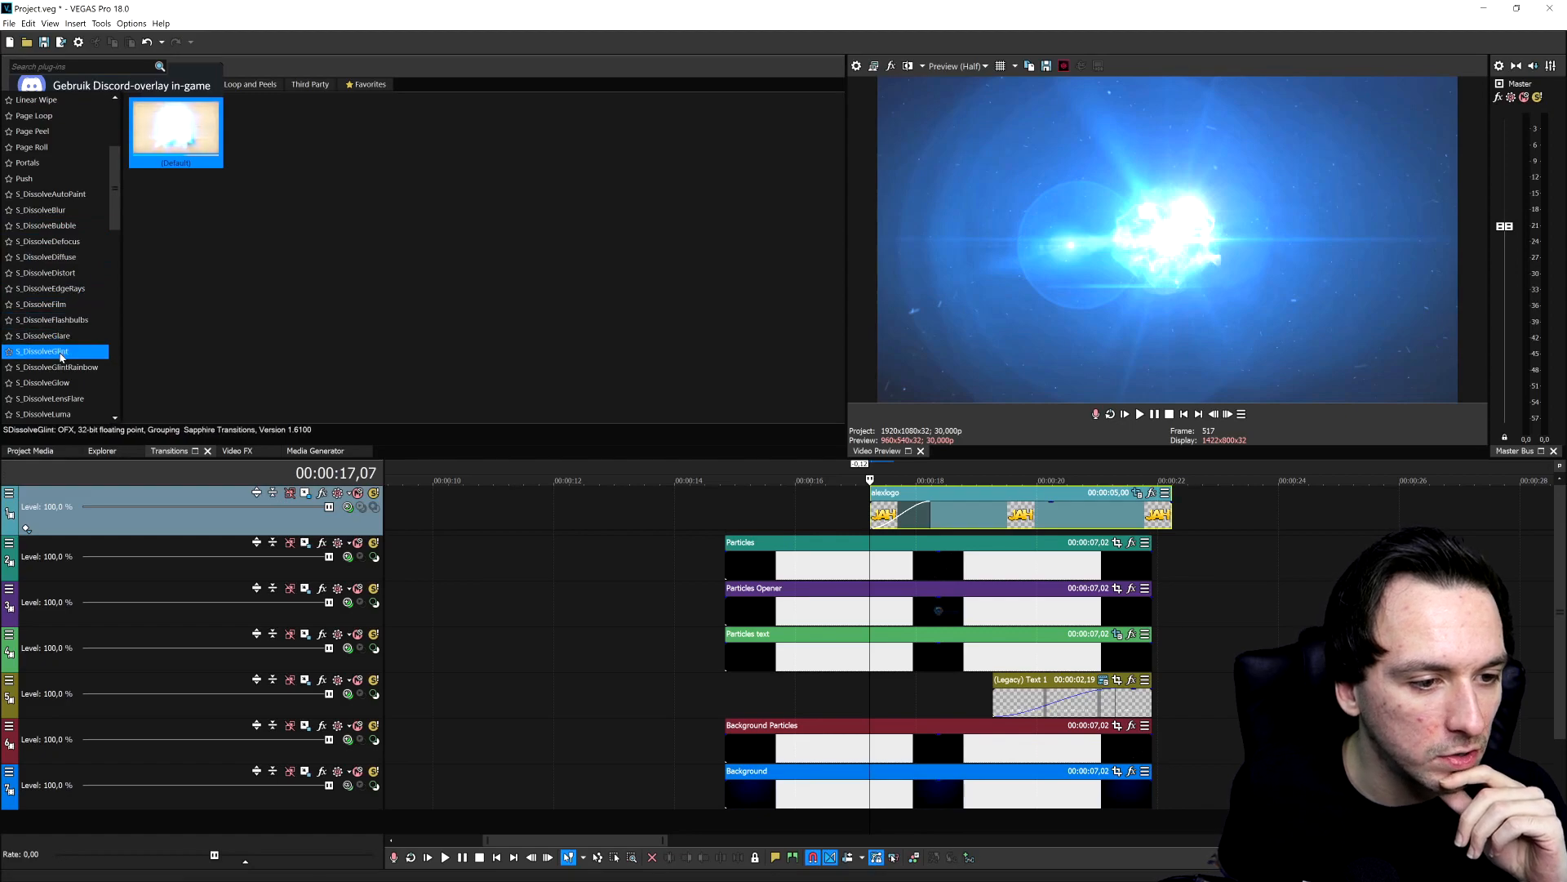